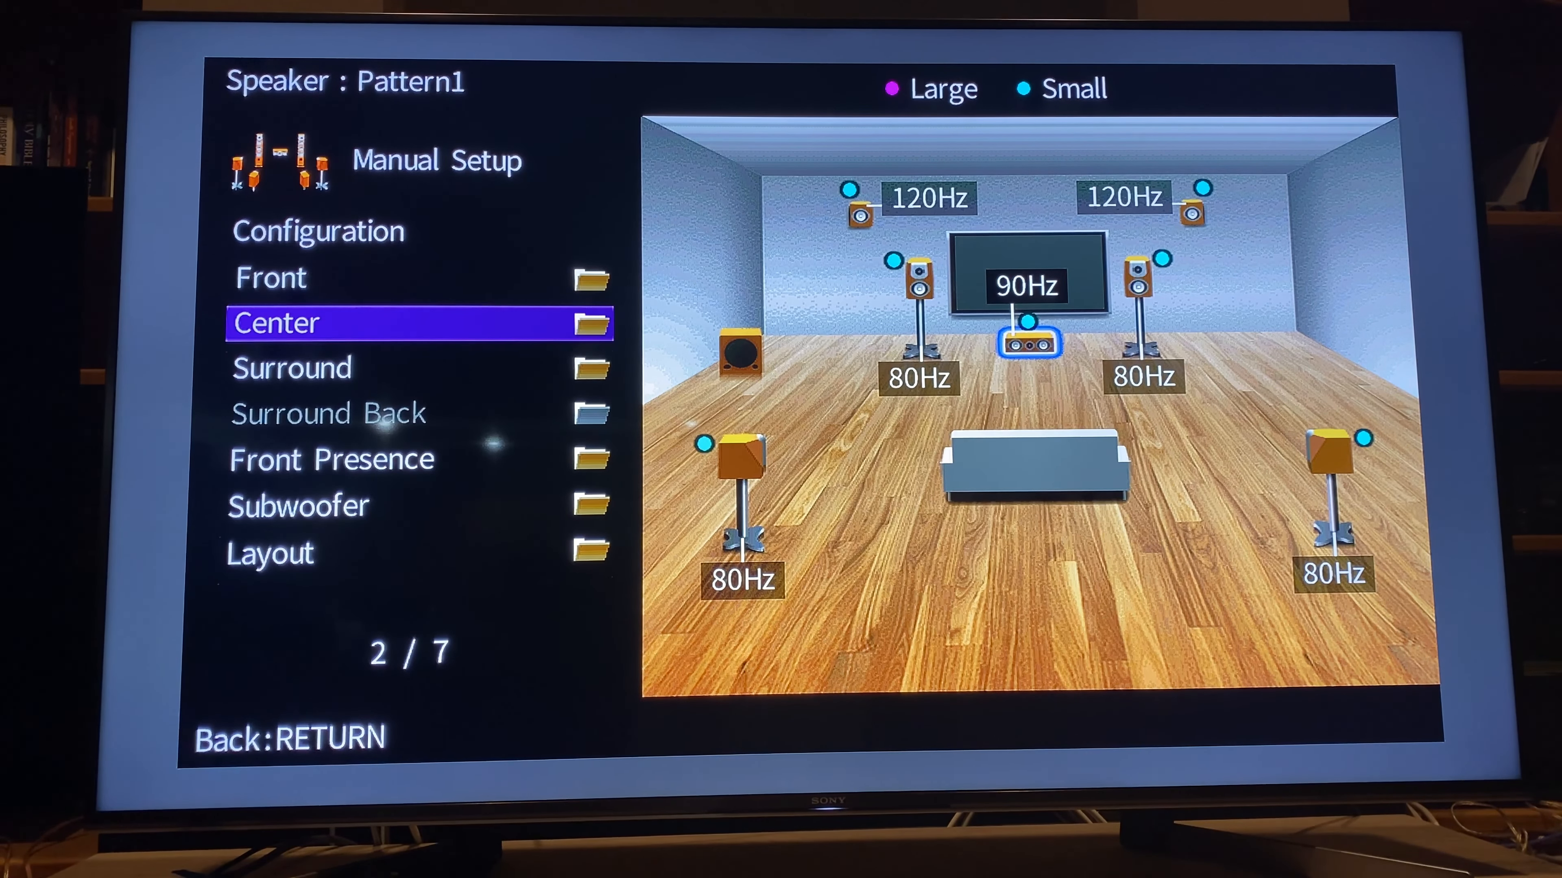
# Move from the Center speaker to the Front Presence speakers to view their 120Hz crossover
pyautogui.click(309, 322)
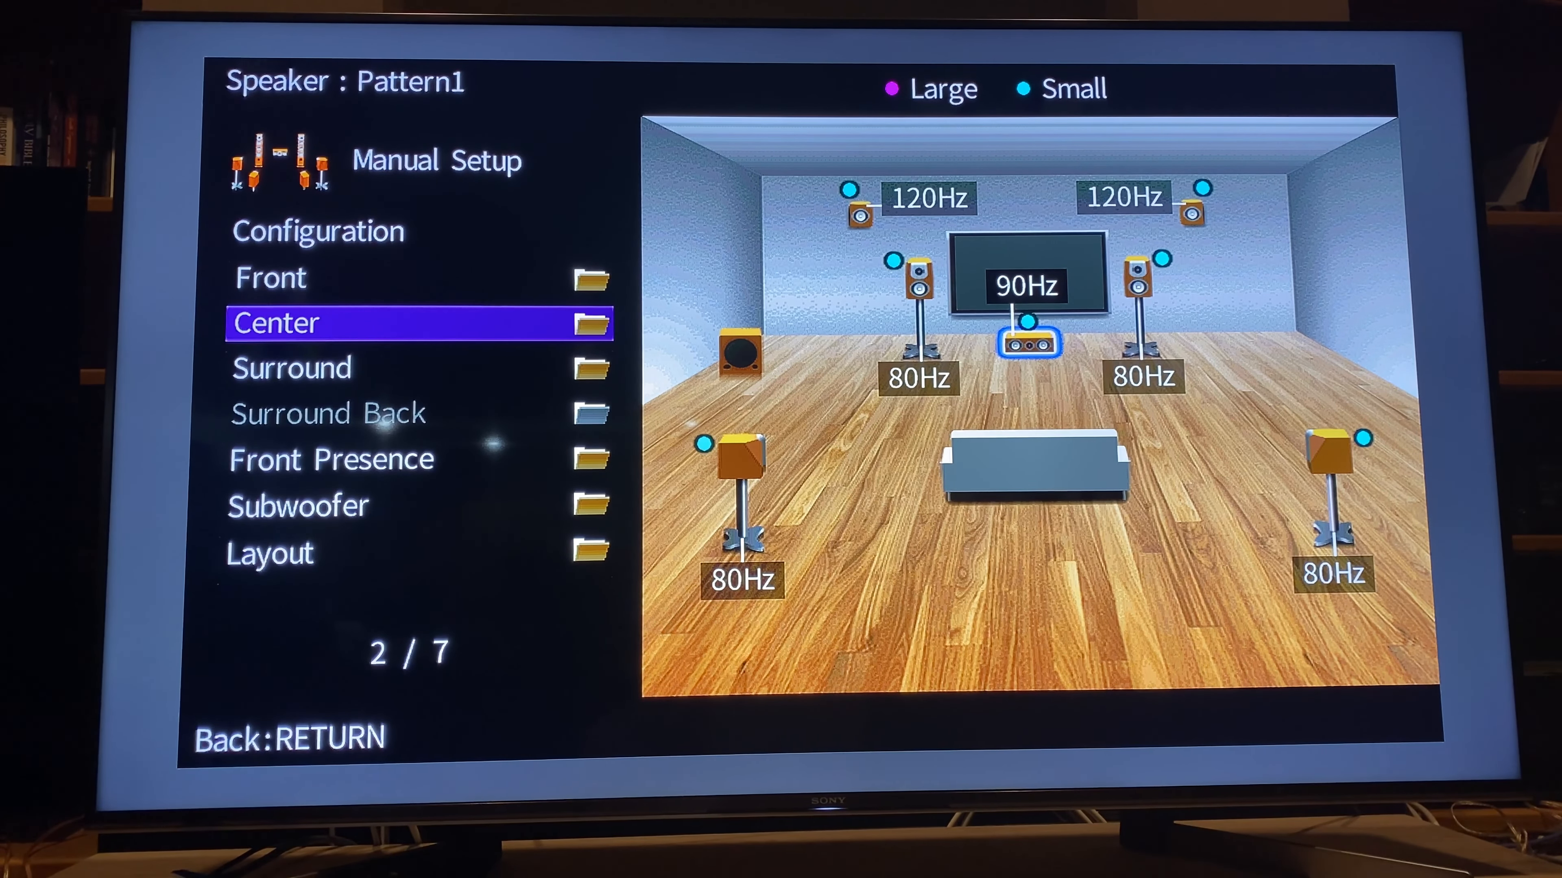
pyautogui.press('Down')
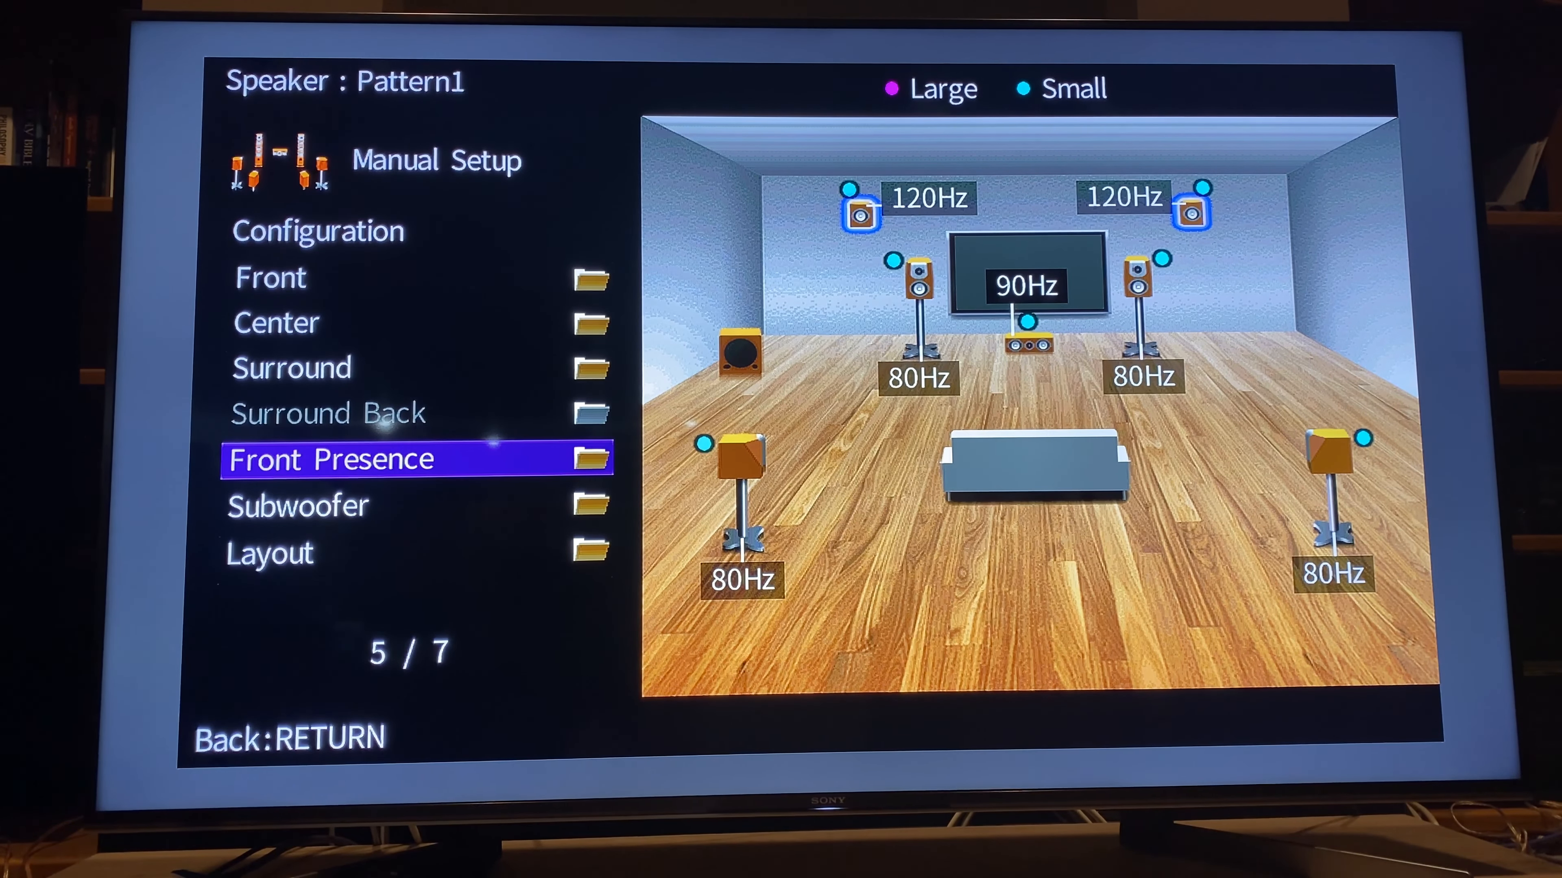
# Highlight the subwoofer on the speaker map, then return to the Speaker menu
pyautogui.press('Up')
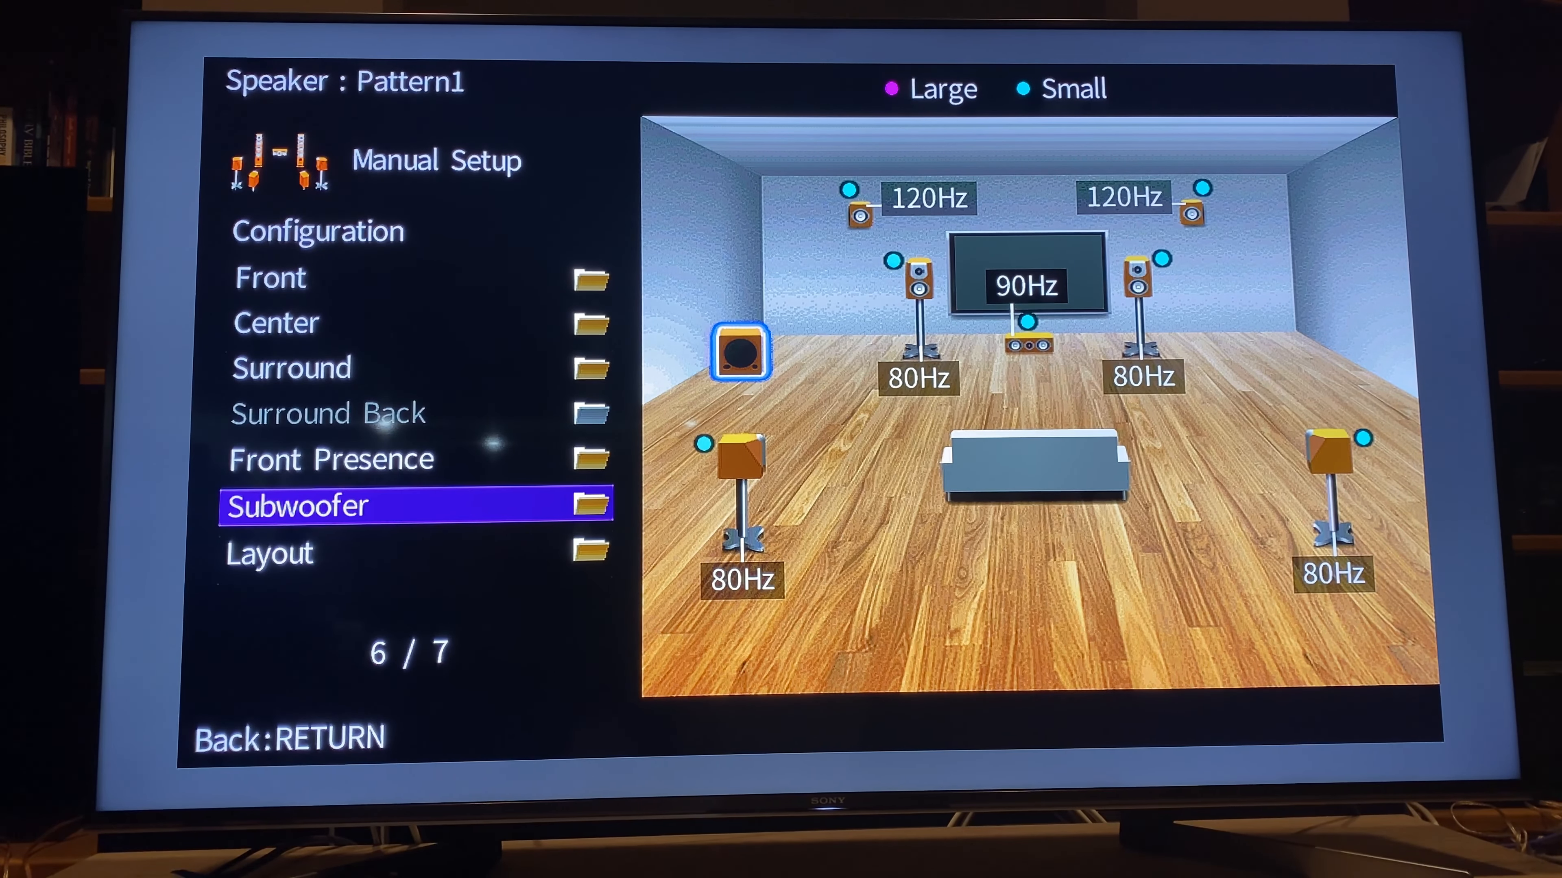
pyautogui.press('RETURN')
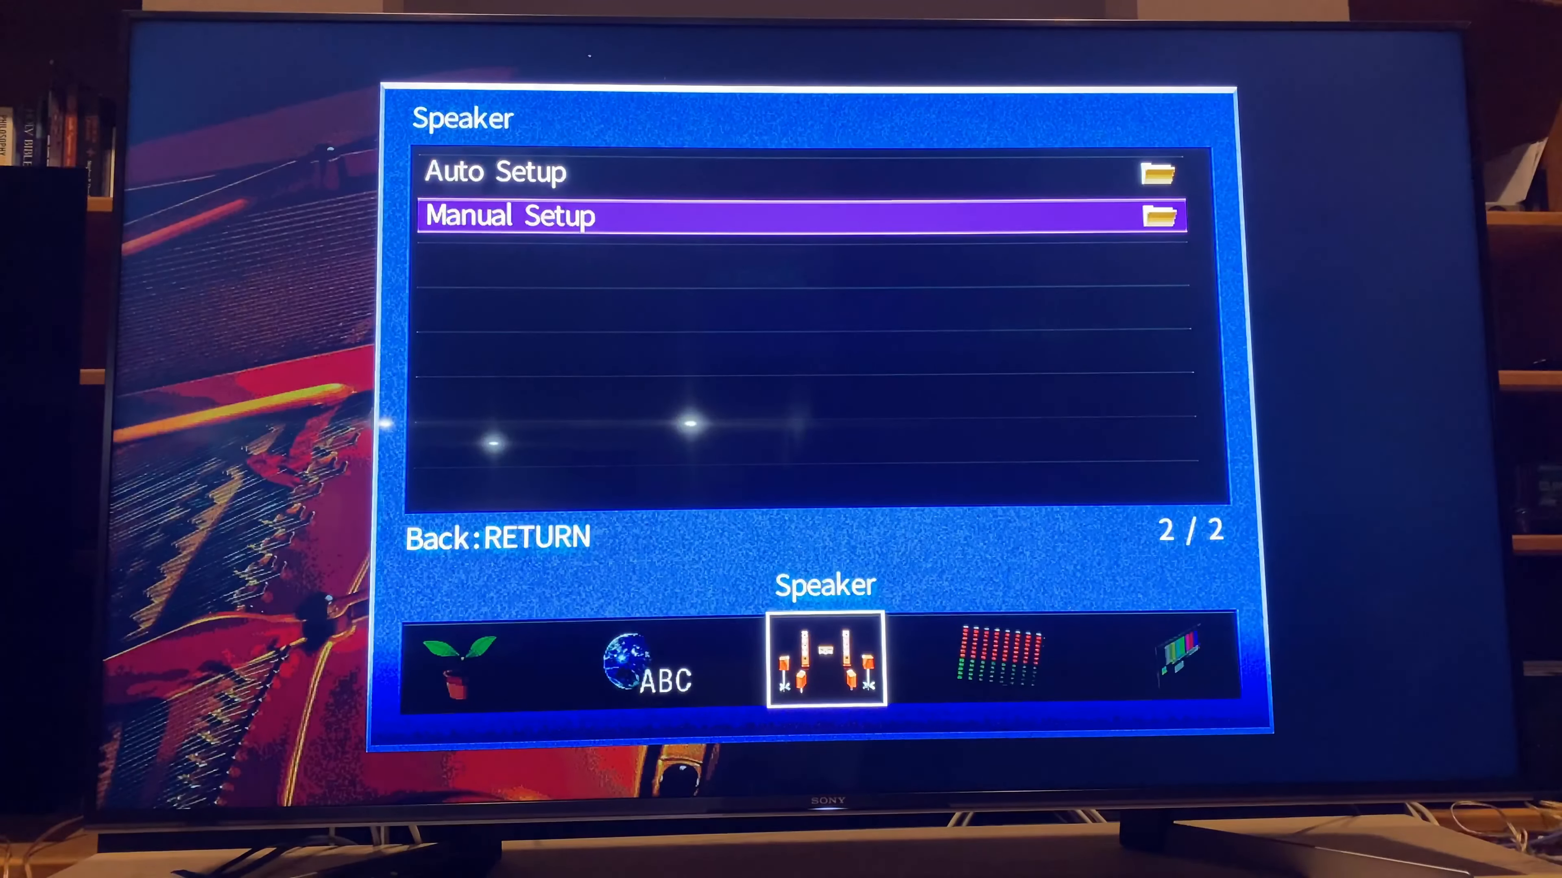